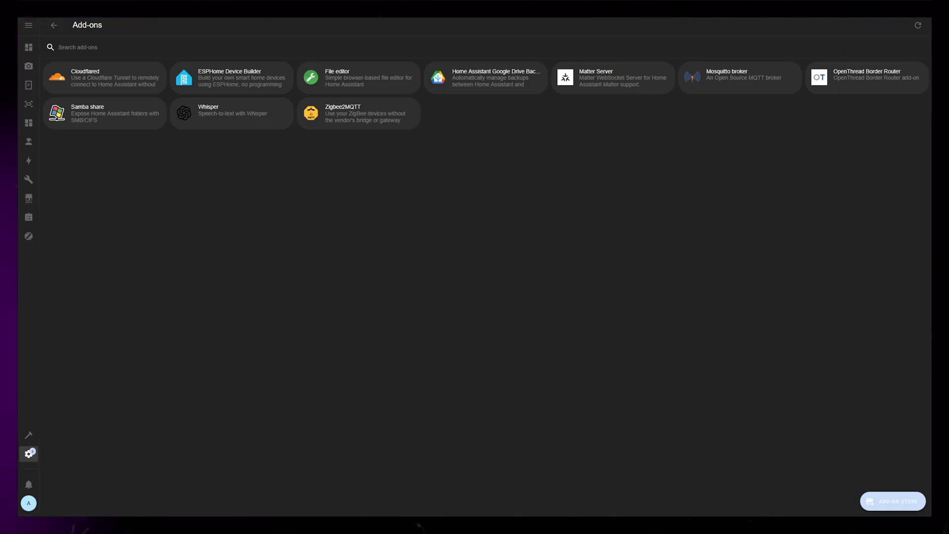
# Check the OpenThread Border Router add-on, then view the Matter Server add-on details.
pyautogui.click(864, 78)
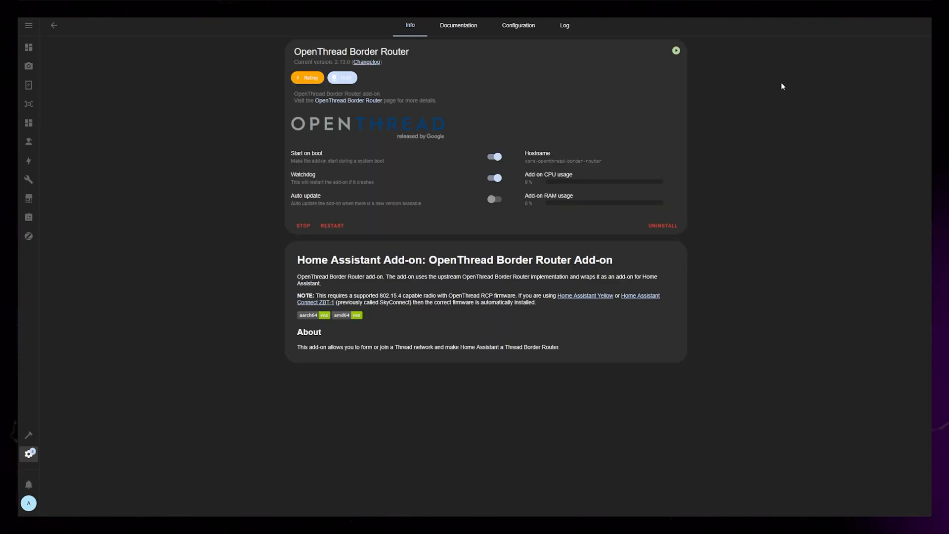
pyautogui.click(53, 25)
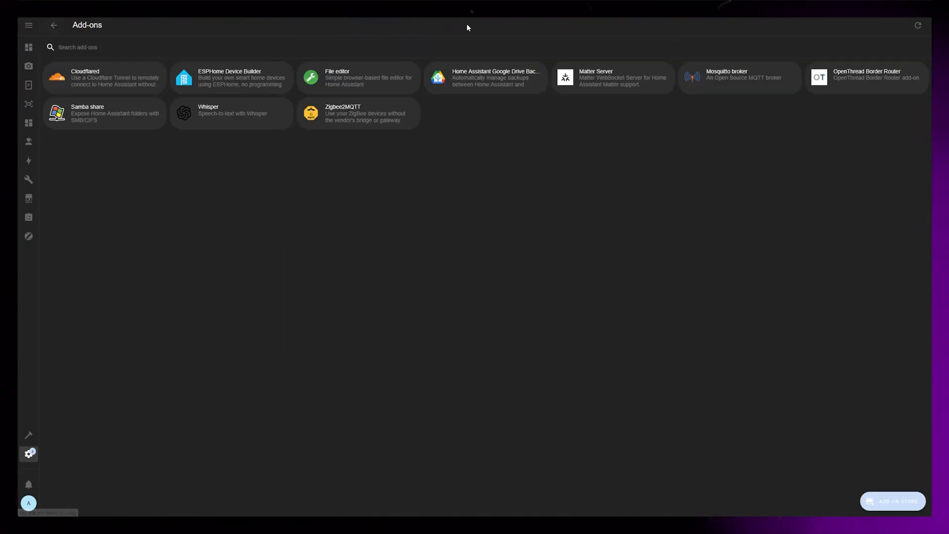
pyautogui.click(612, 77)
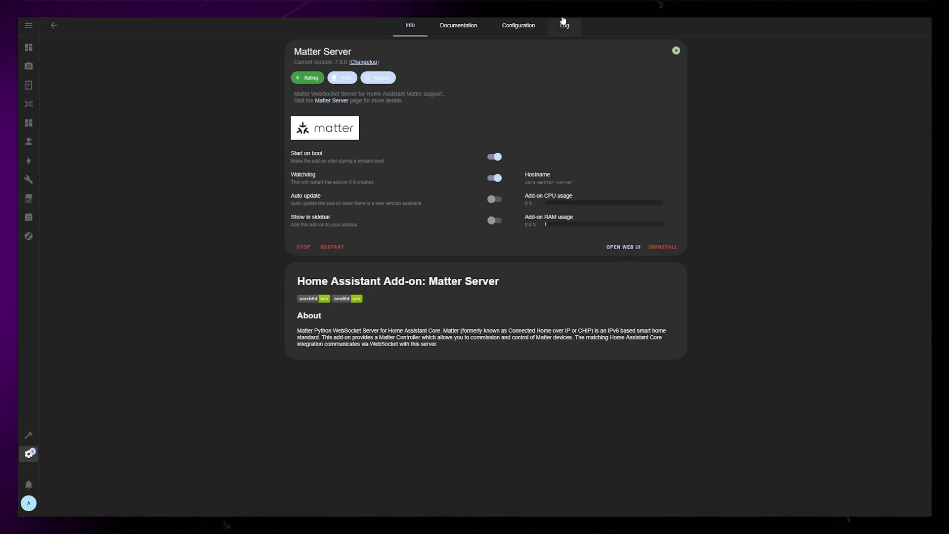
pyautogui.click(563, 24)
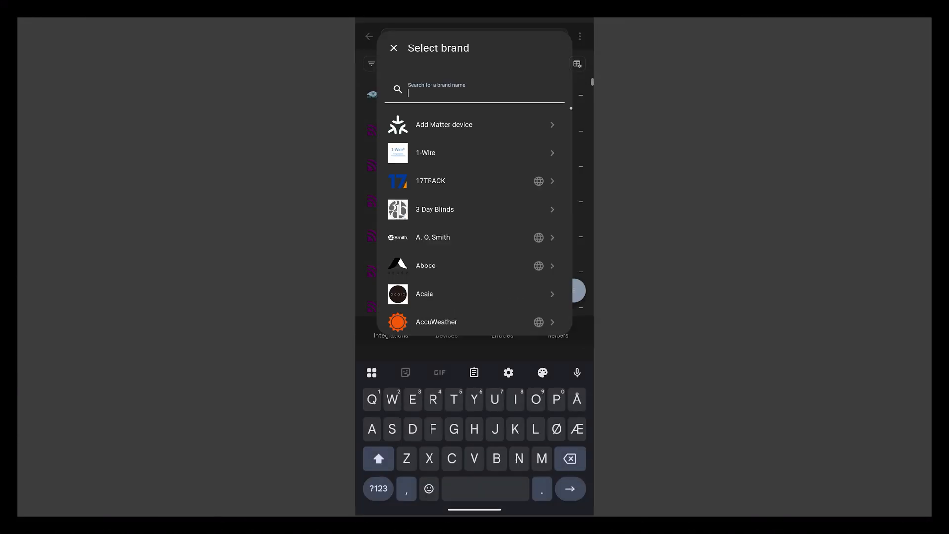
# Add a new Matter device by scanning its QR code and confirming it is ready.
pyautogui.click(444, 124)
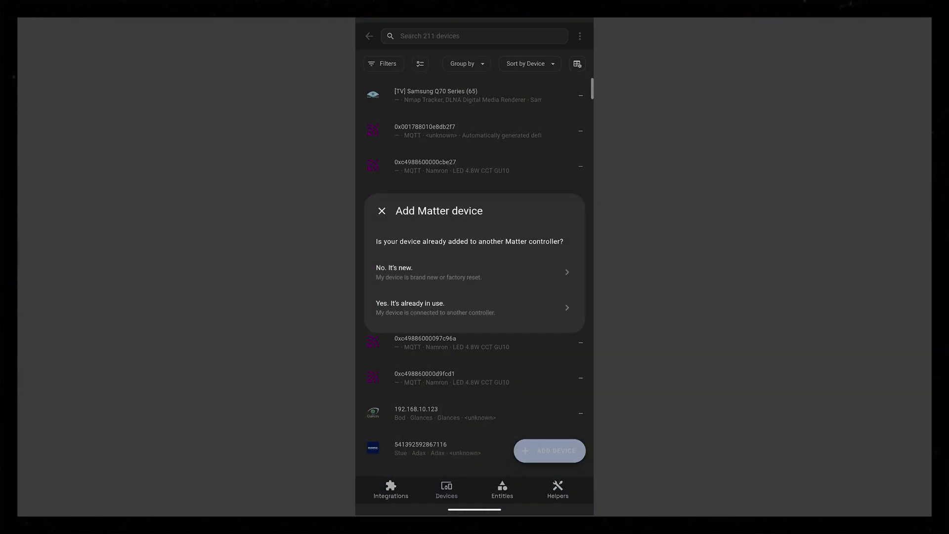
pyautogui.click(474, 272)
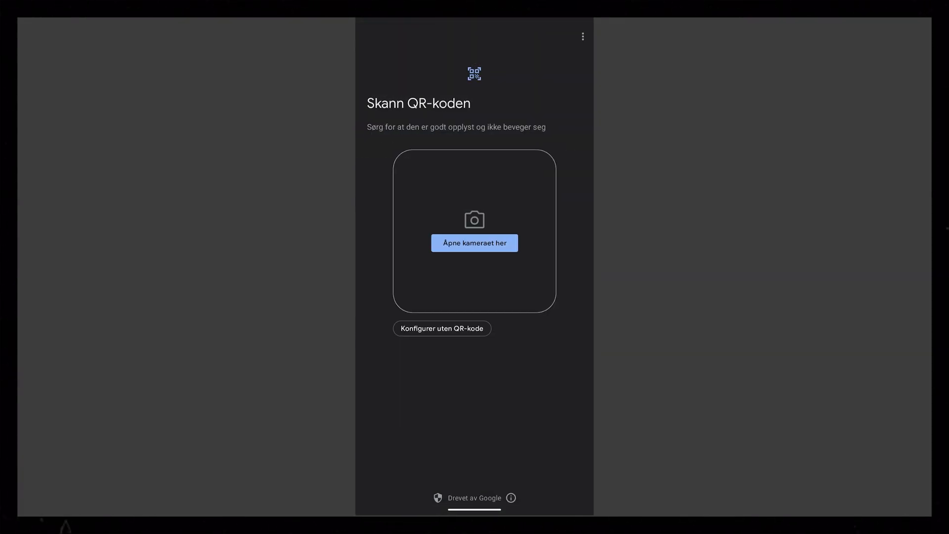
pyautogui.click(474, 243)
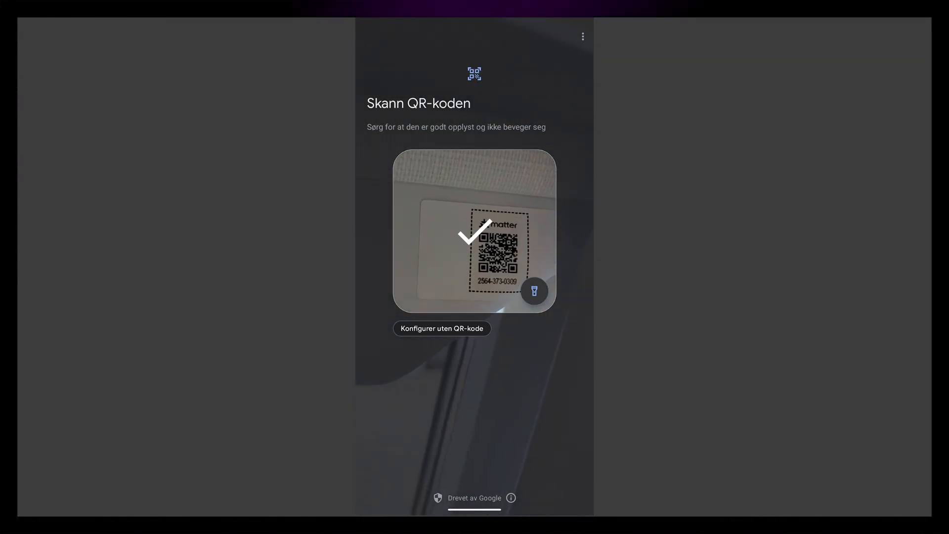
pyautogui.click(441, 328)
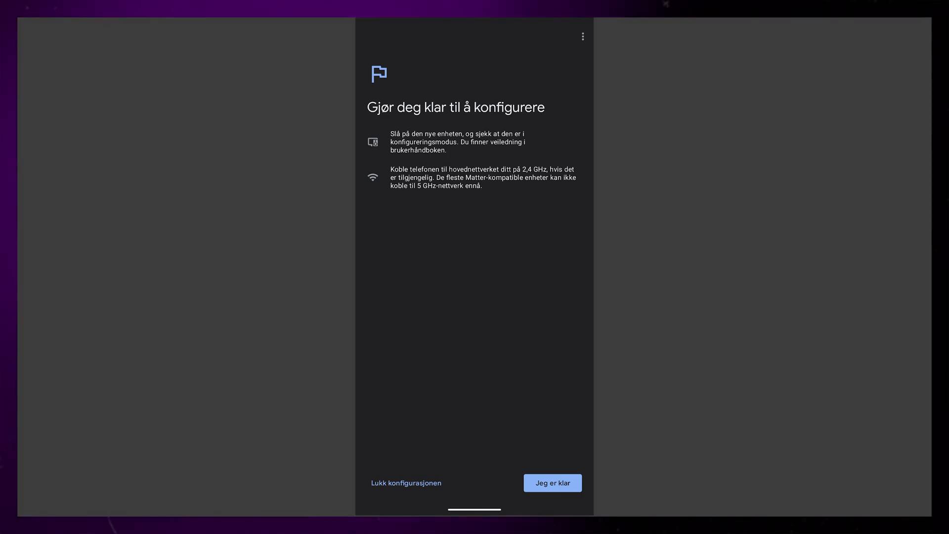
pyautogui.click(552, 483)
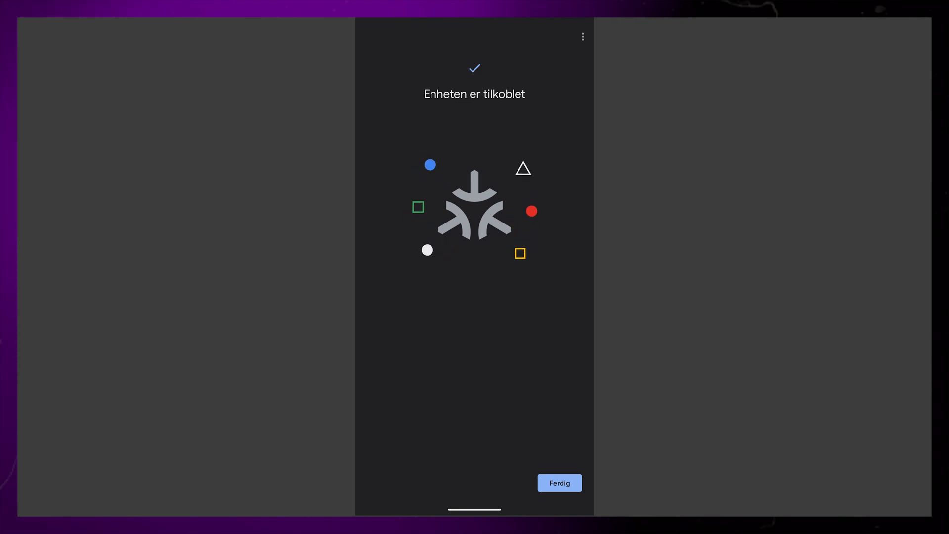
# Finish pairing and expand the Rullegardiner card to show Syd and Vest shade sliders.
pyautogui.click(558, 482)
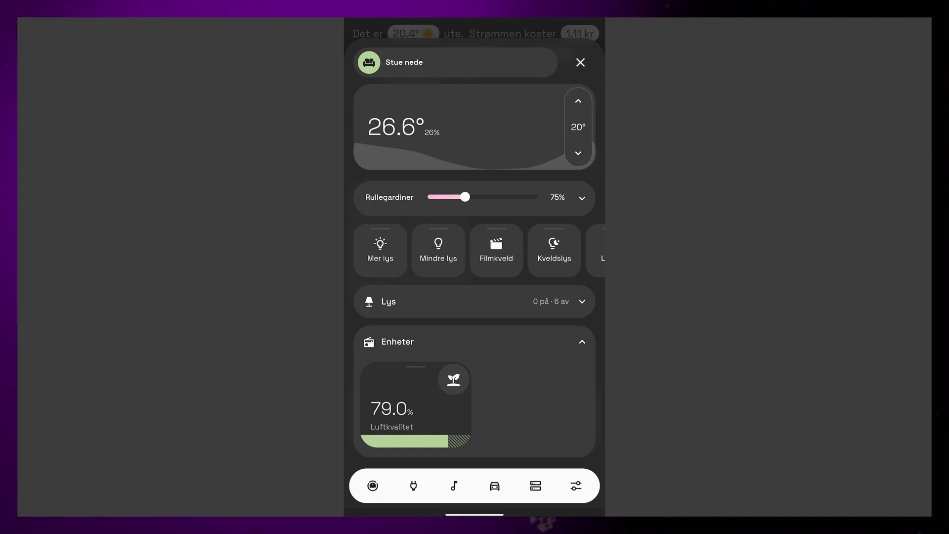
pyautogui.click(580, 197)
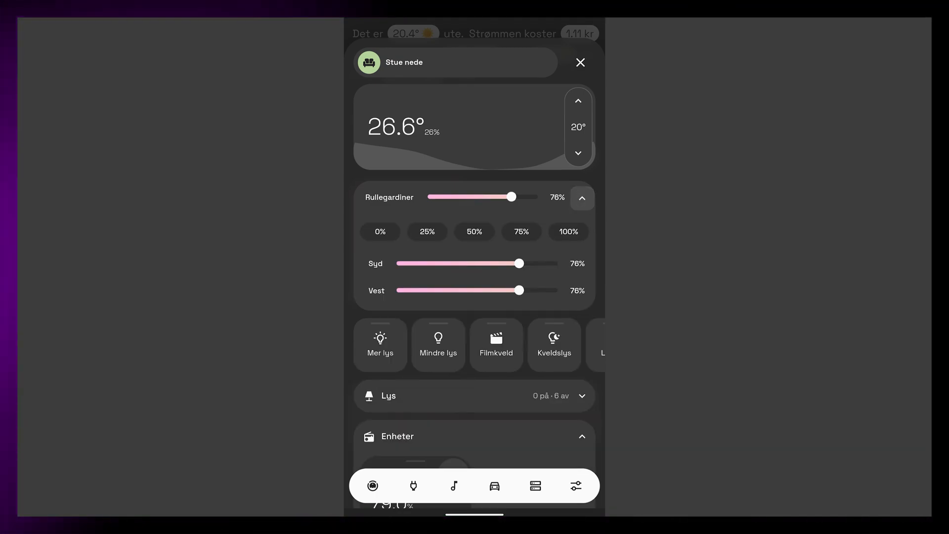